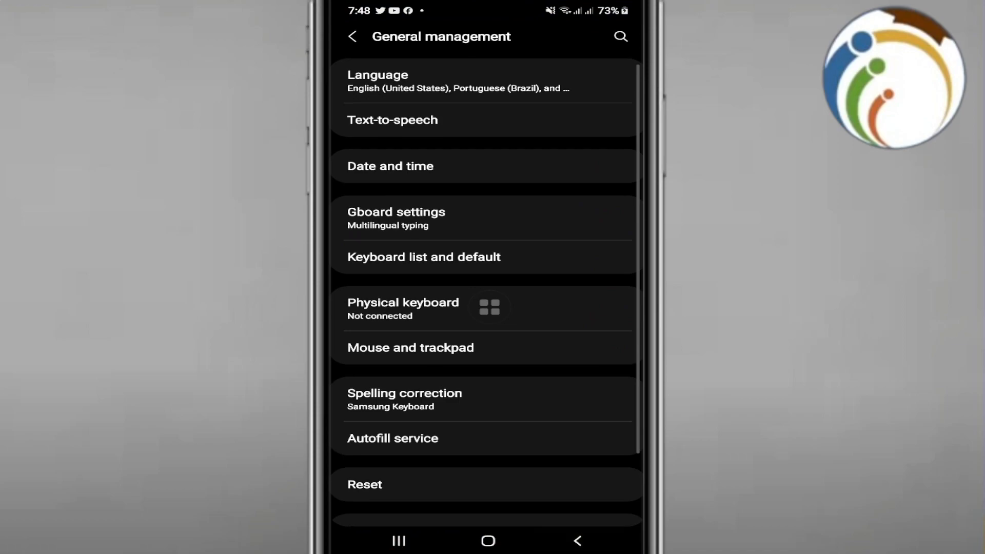
# Back out of General management and scroll down the main Settings list
pyautogui.click(352, 36)
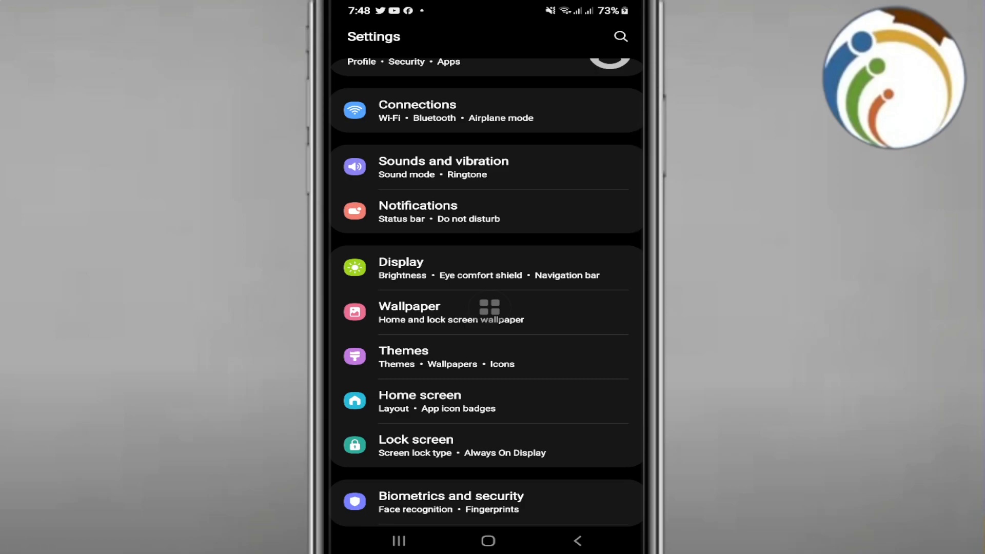
pyautogui.scroll(-3)
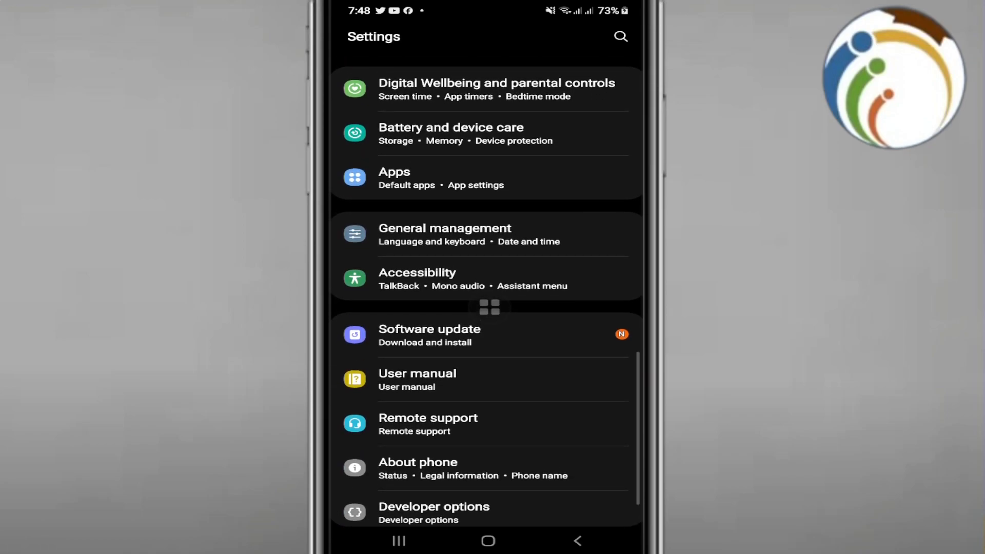
pyautogui.scroll(-3)
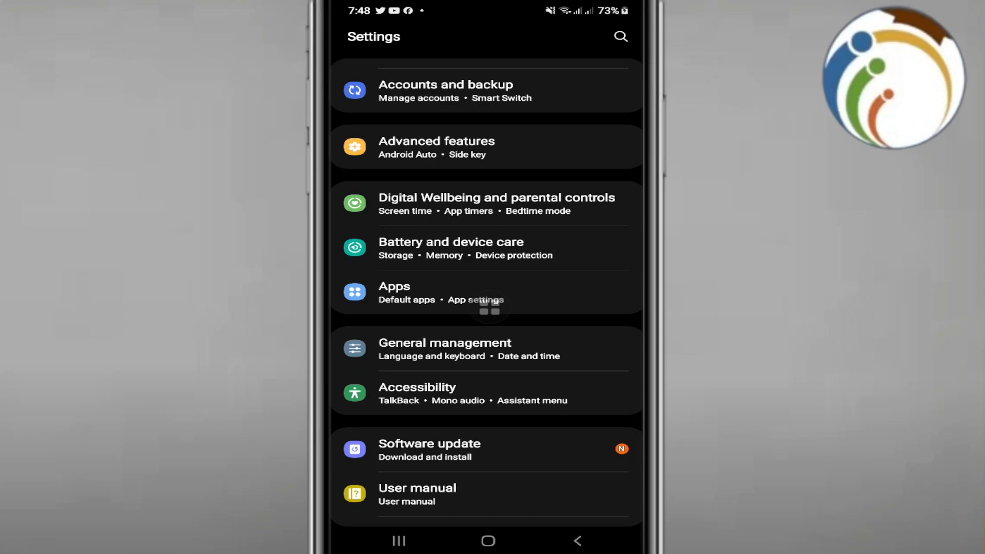
# Exit Settings to the phone's home screen
pyautogui.click(444, 349)
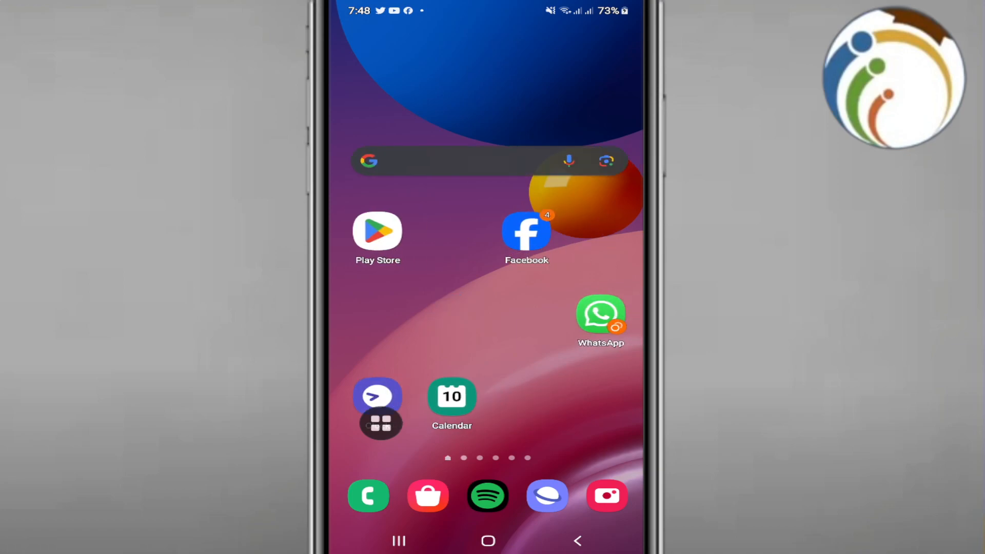
# Launch WhatsApp, open the chat with A Z, and type 'G' in the message field
pyautogui.click(599, 313)
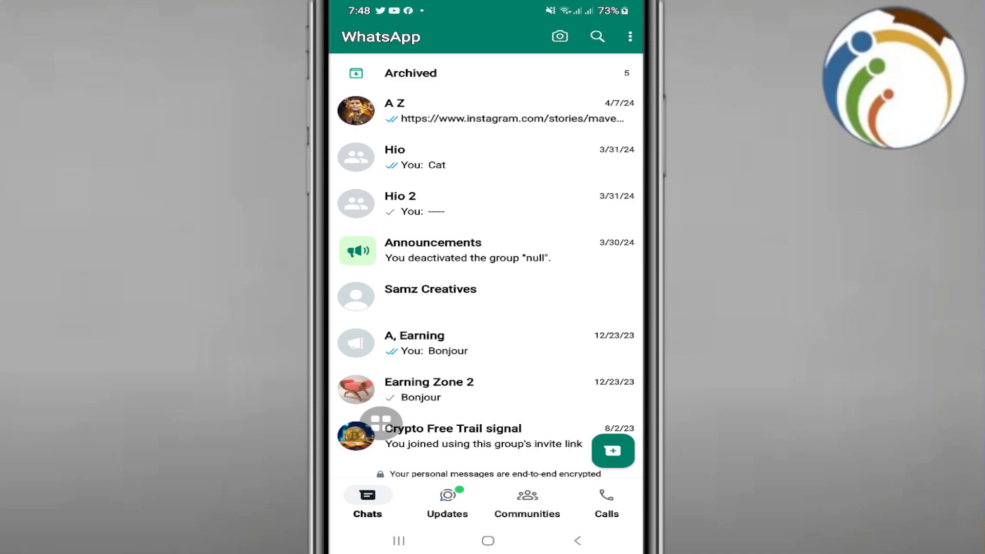
pyautogui.click(394, 110)
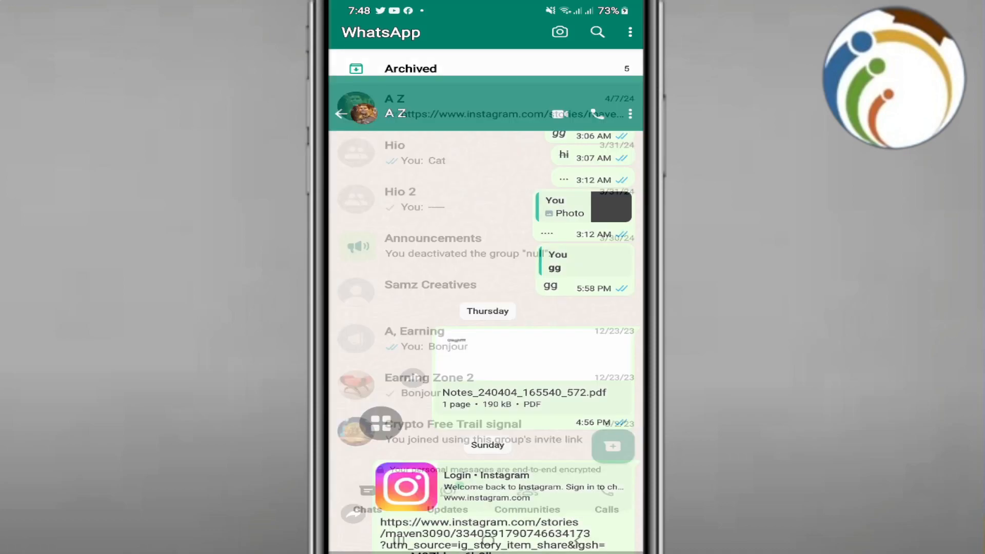
pyautogui.click(395, 104)
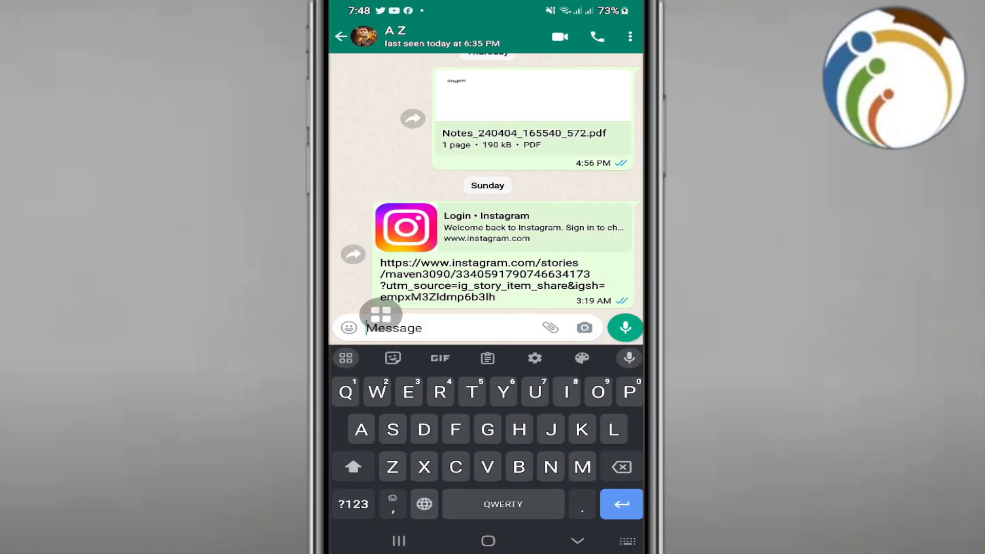
pyautogui.write('G')
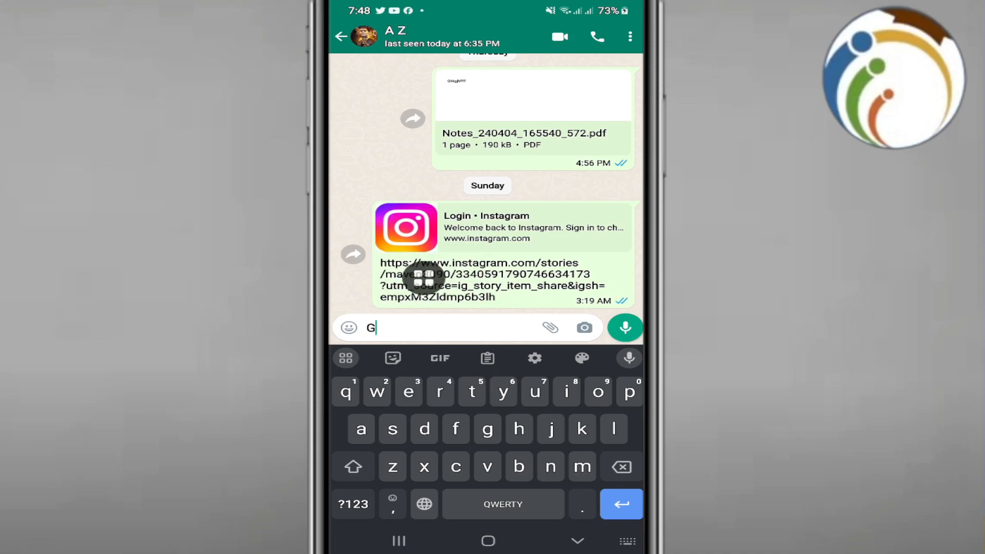